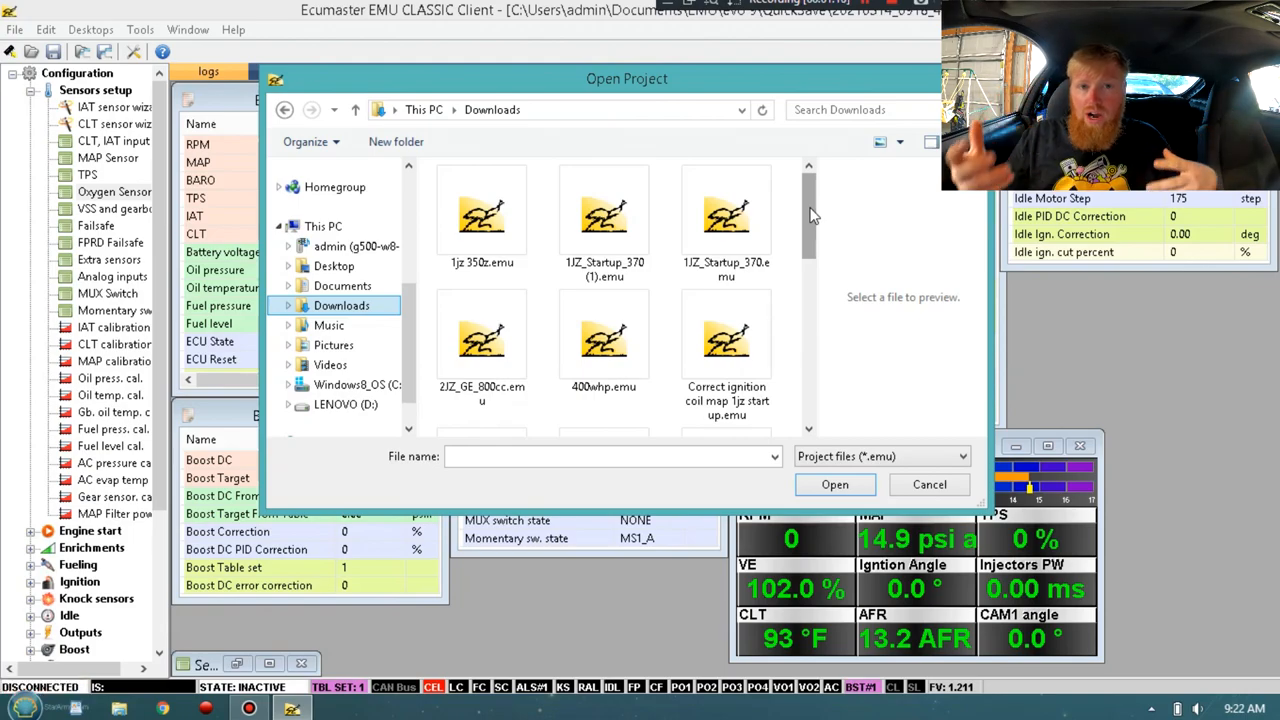
{"action": "mouse_move", "coordinate": [792, 204]}
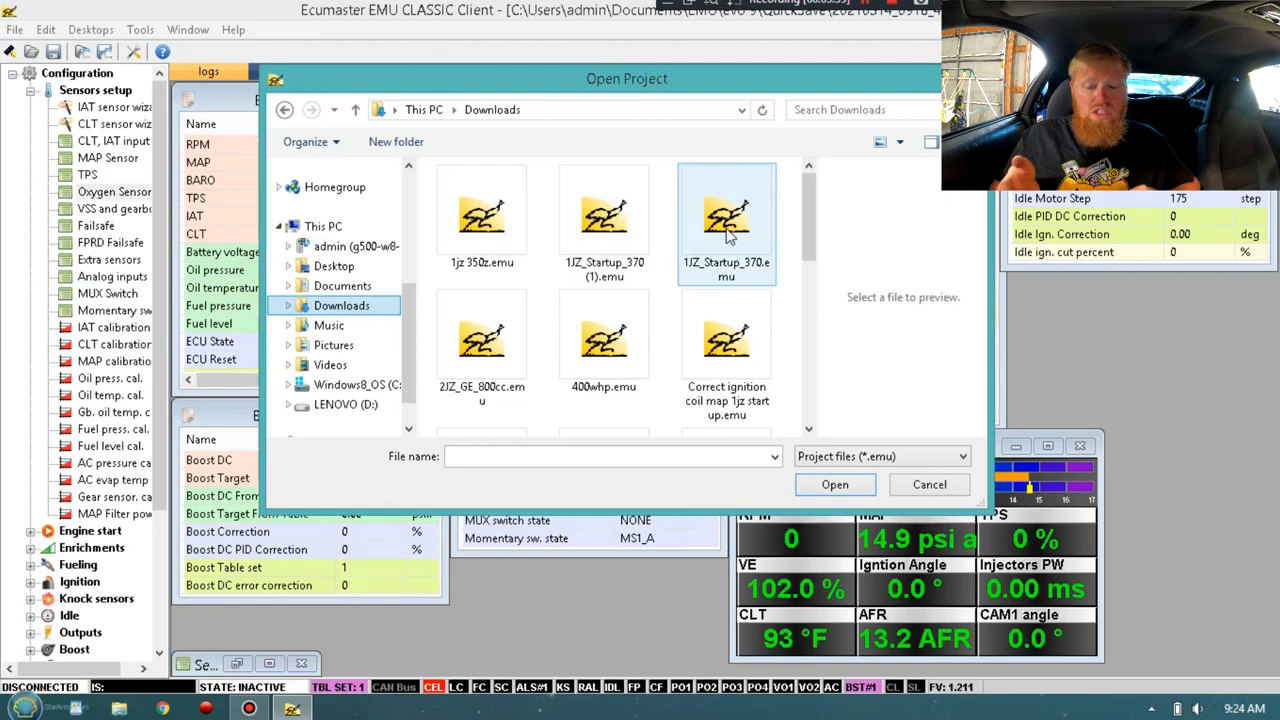
{"action": "mouse_move", "coordinate": [726, 220]}
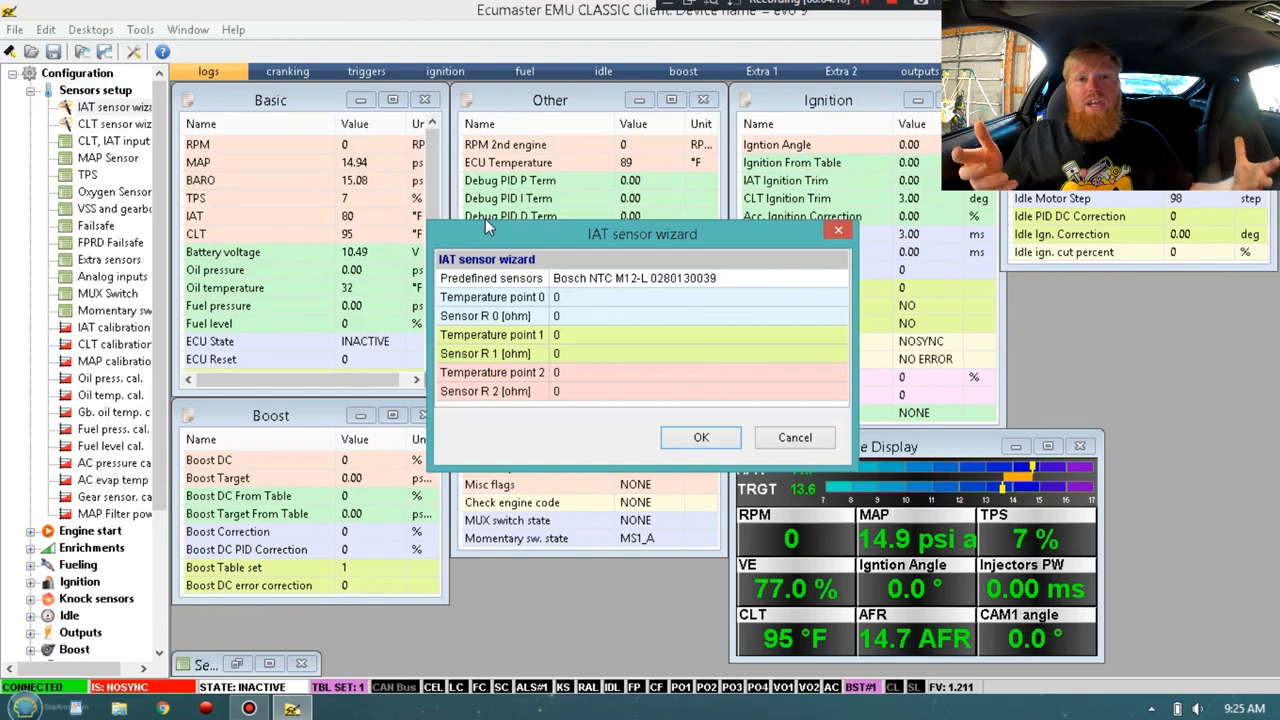
Step: Apply the Toyota 1JZ-GTE preset from the predefined IAT sensors list
{"action": "left_click", "coordinate": [838, 278]}
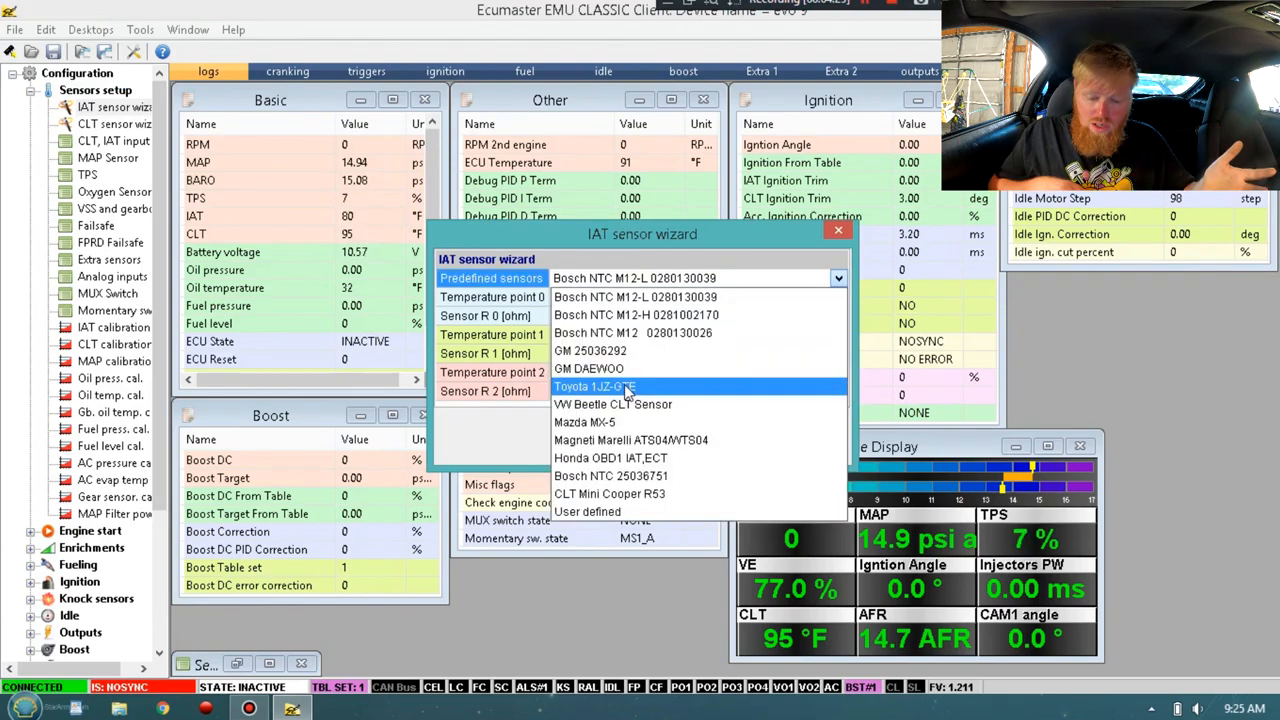
{"action": "left_click", "coordinate": [592, 388]}
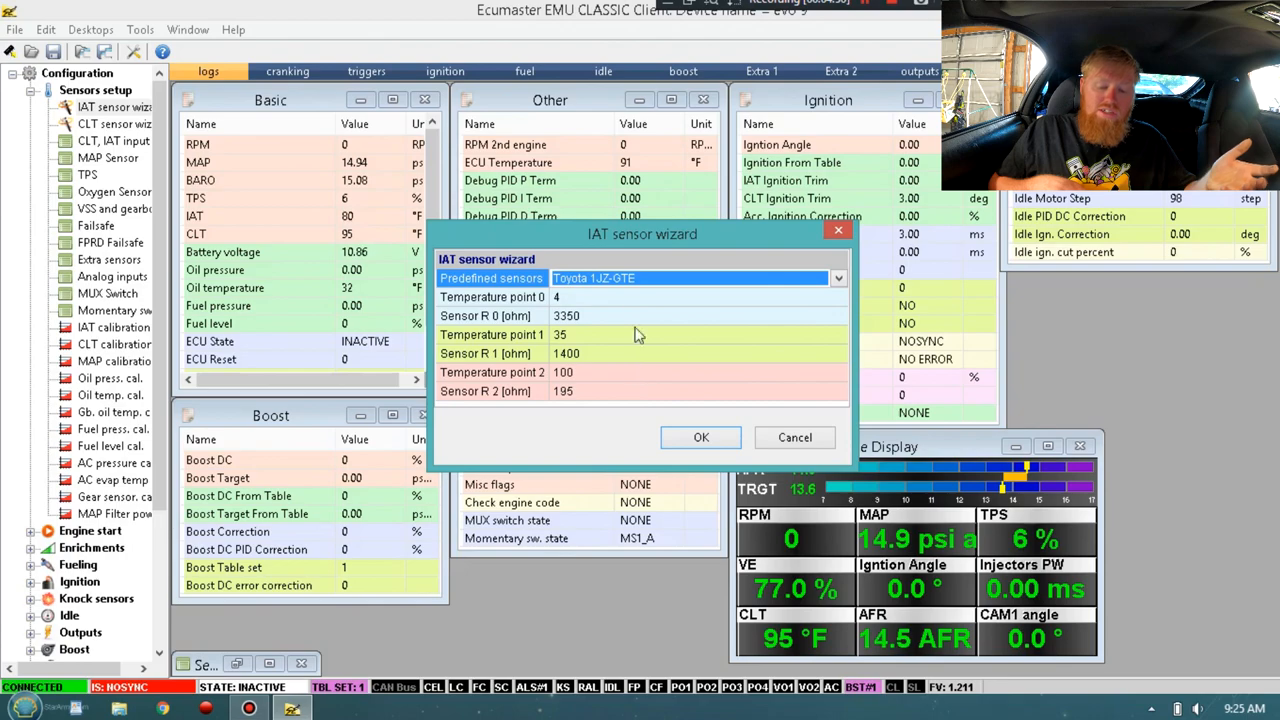
{"action": "left_click", "coordinate": [836, 278]}
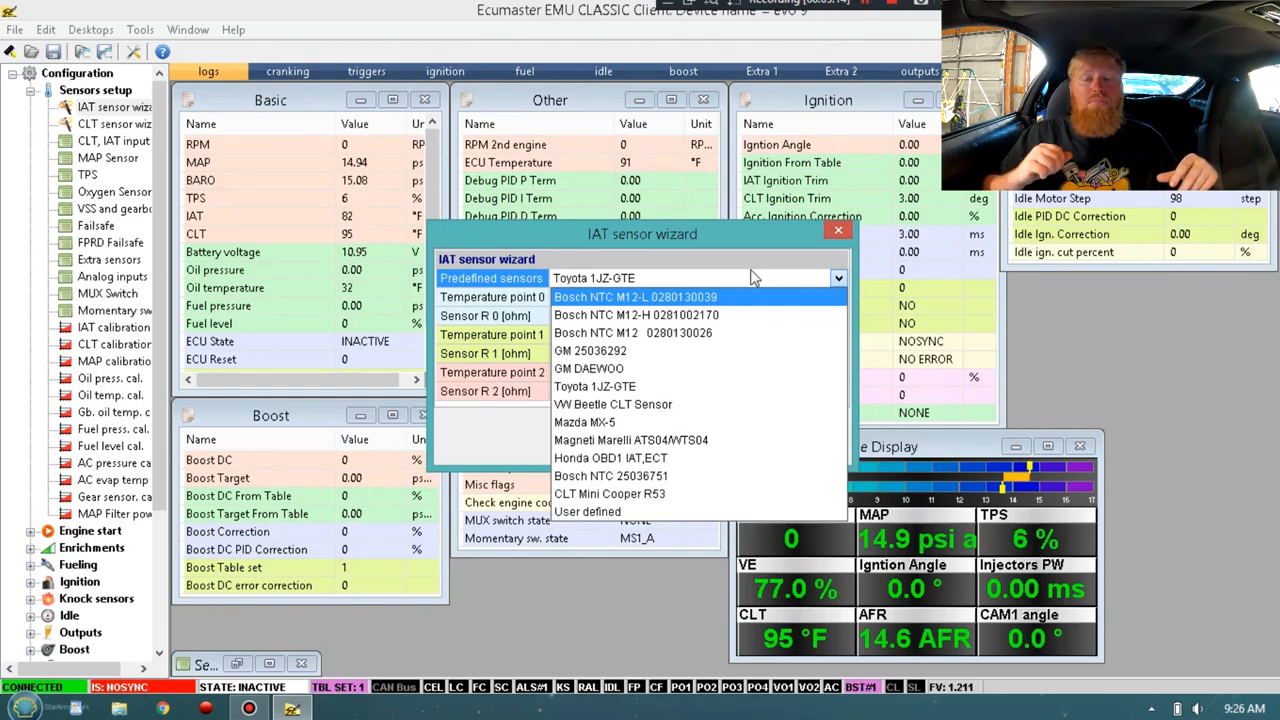
{"action": "mouse_move", "coordinate": [796, 248]}
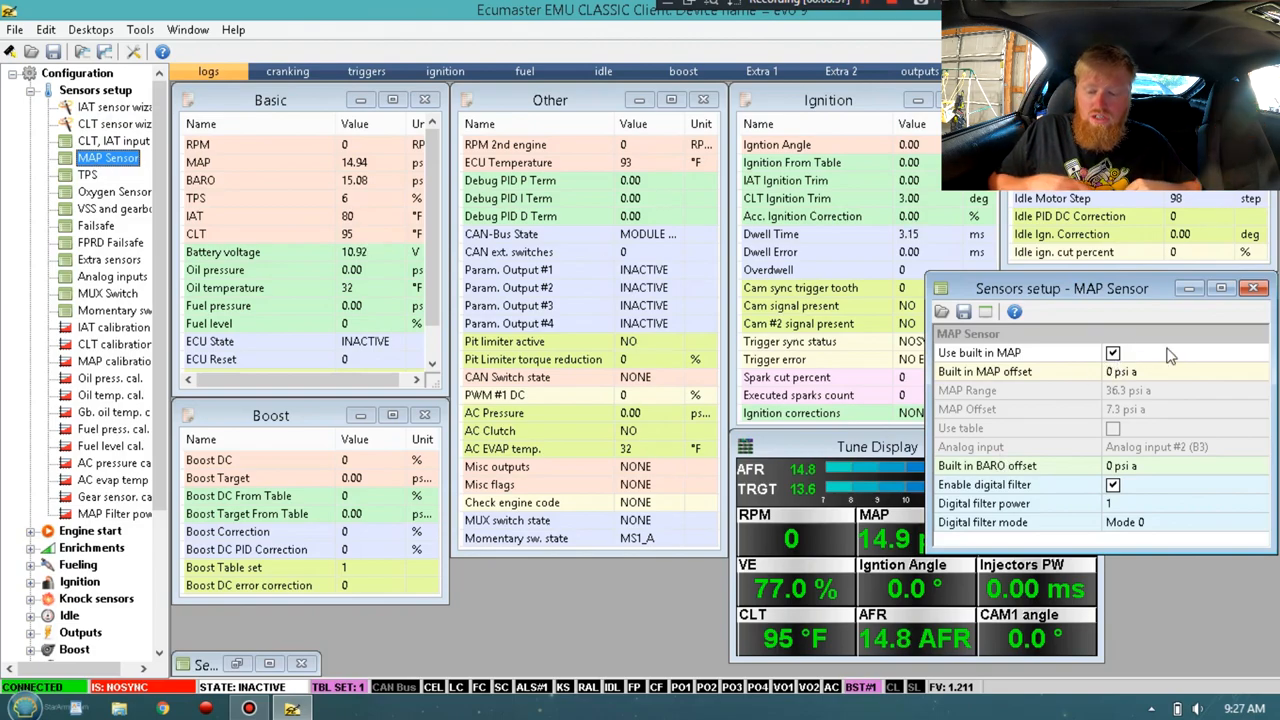
Step: Show the TPS settings (0.57 V min, 3.76 V max) with Sensors setup collapsed and Tune Display in front
{"action": "left_click", "coordinate": [88, 176]}
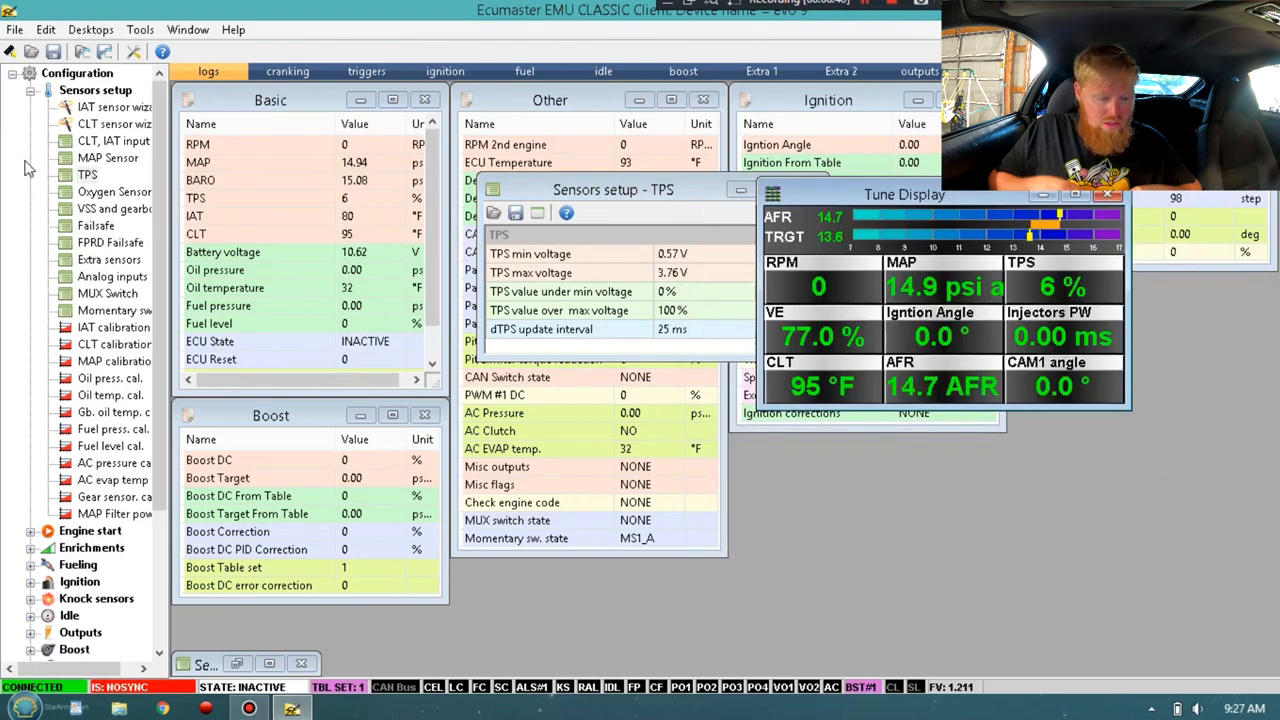
{"action": "left_click", "coordinate": [32, 90]}
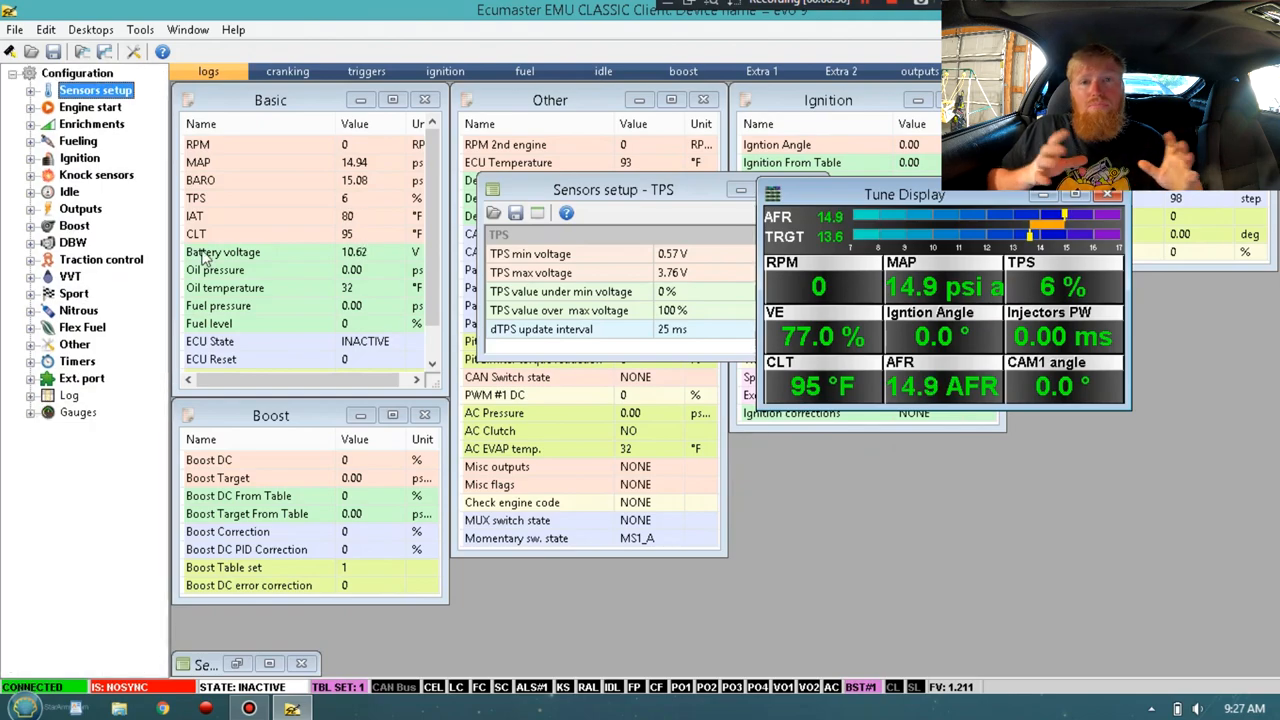
{"action": "left_click", "coordinate": [222, 252]}
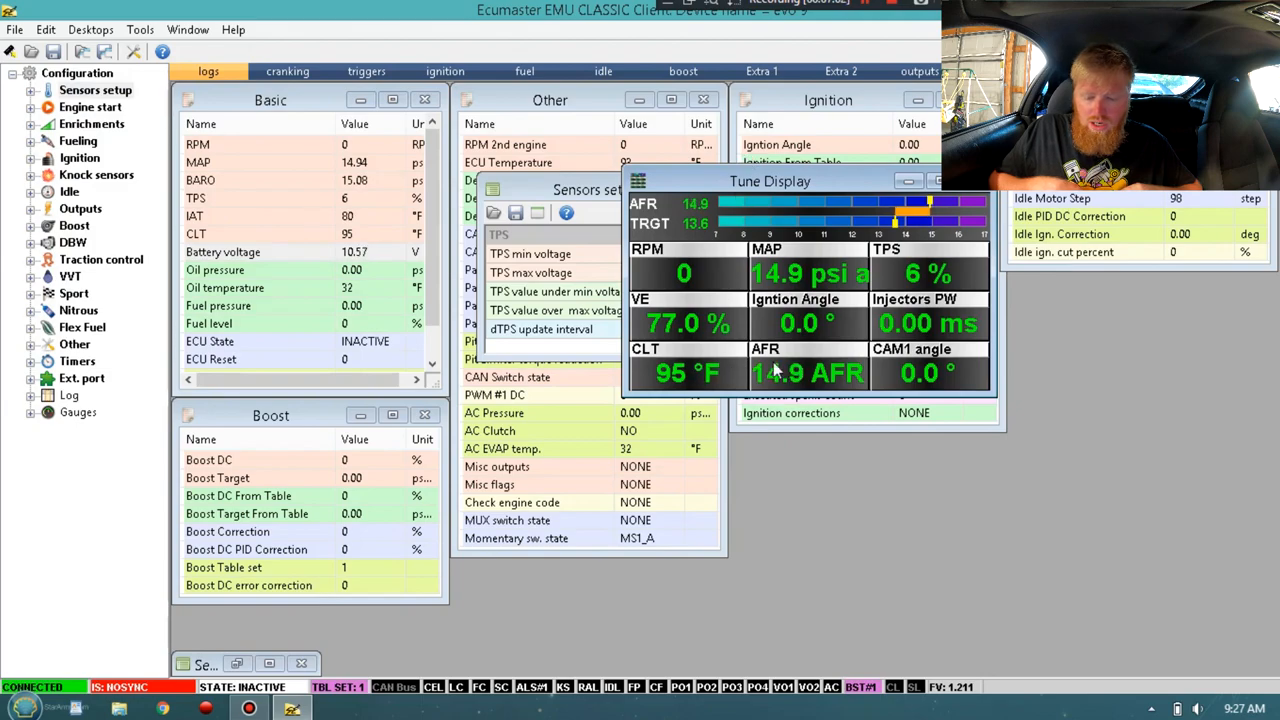
{"action": "mouse_move", "coordinate": [870, 374]}
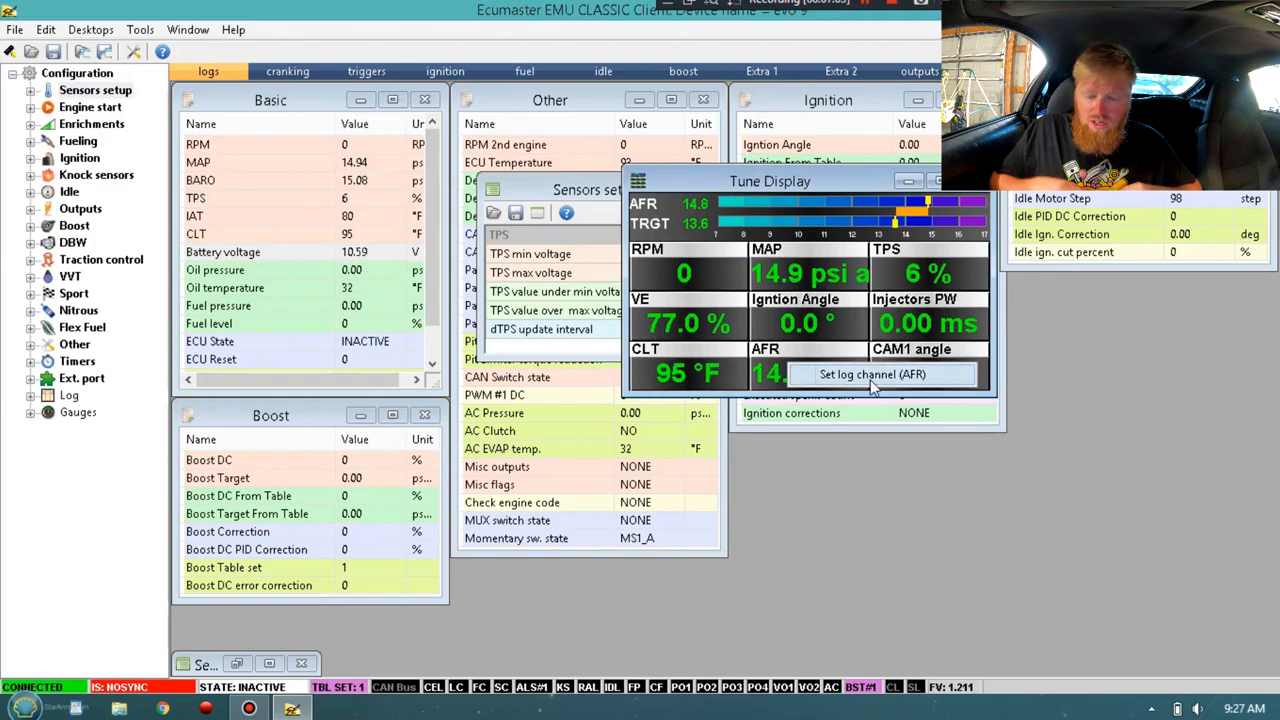
{"action": "left_click", "coordinate": [872, 374]}
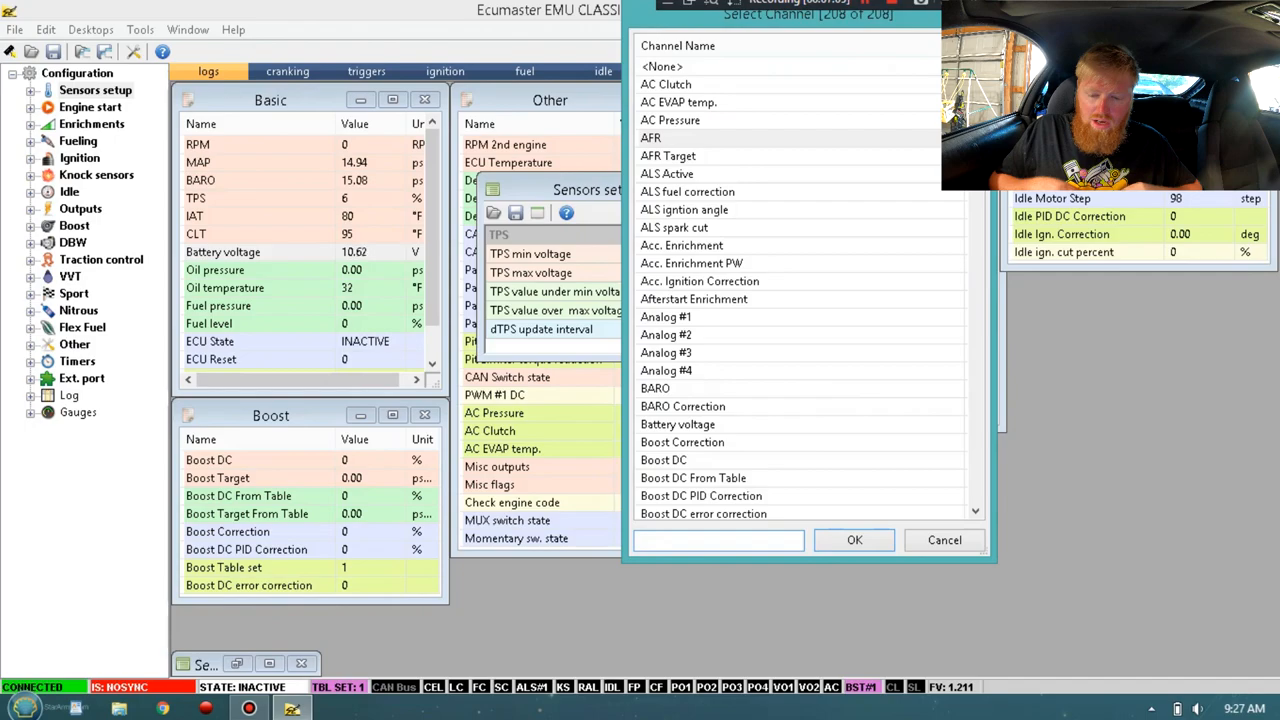
{"action": "scroll", "scroll_direction": "down", "scroll_amount": 3}
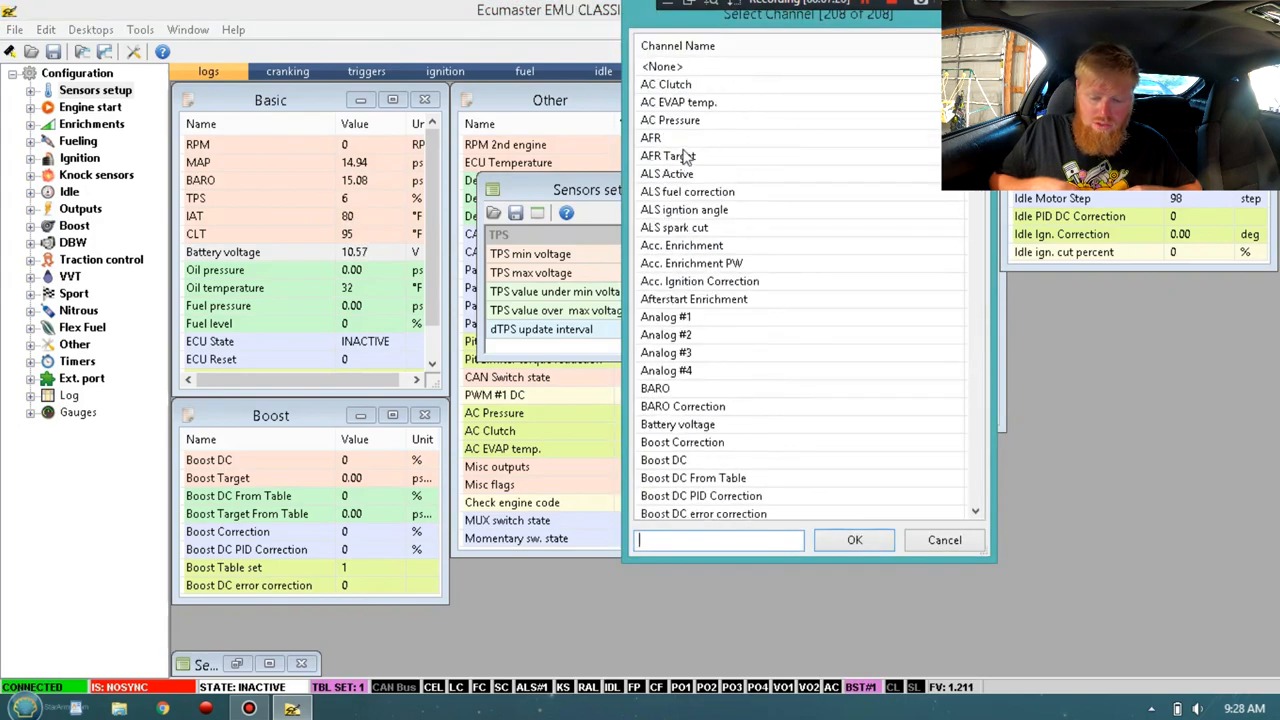
{"action": "left_click", "coordinate": [652, 136]}
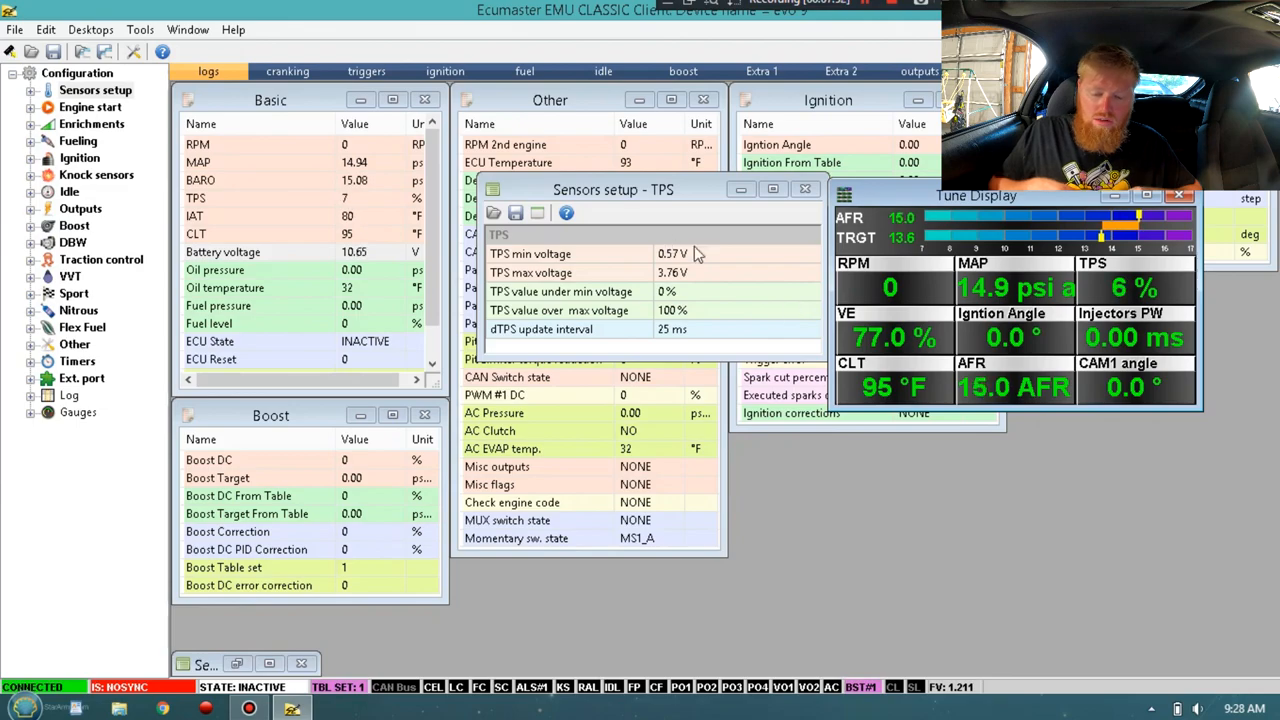
Step: Calibrate TPS to 0.79 V closed and 3.92 V wide open so it reads 0–100%
{"action": "left_click", "coordinate": [670, 252]}
{"action": "type", "text": "4.04"}
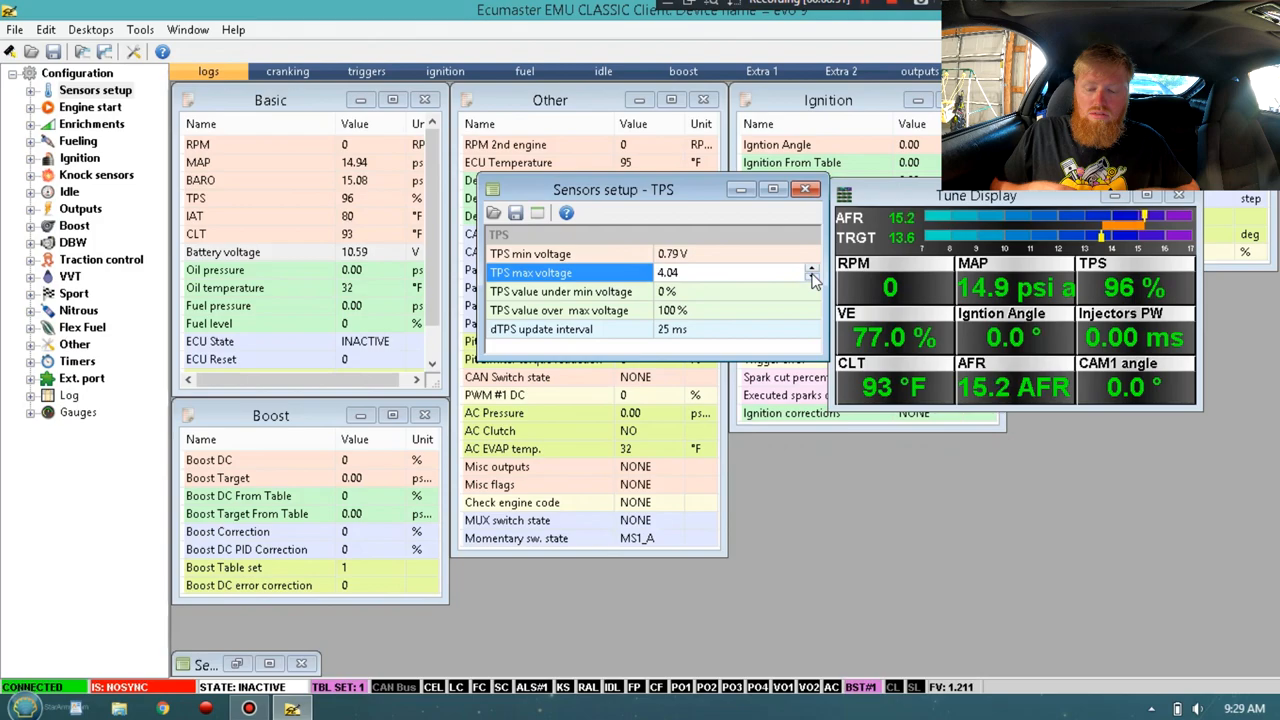
{"action": "left_click", "coordinate": [812, 278]}
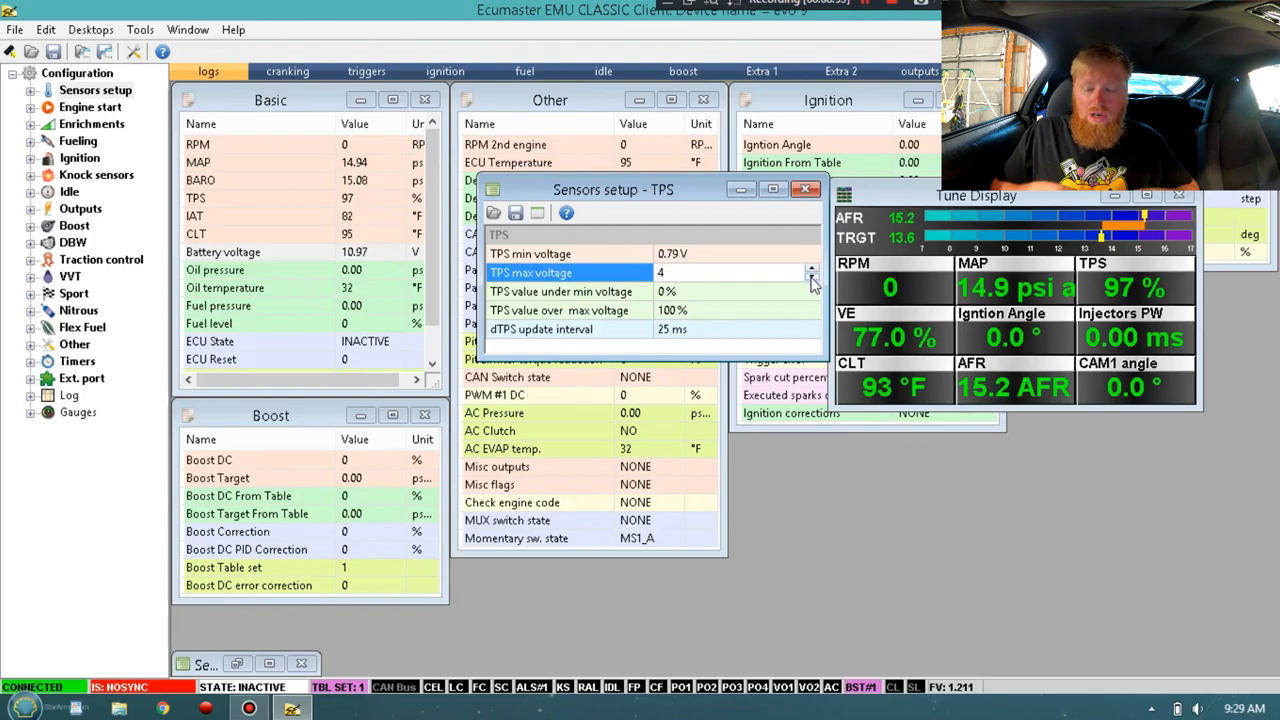
{"action": "left_click", "coordinate": [812, 276]}
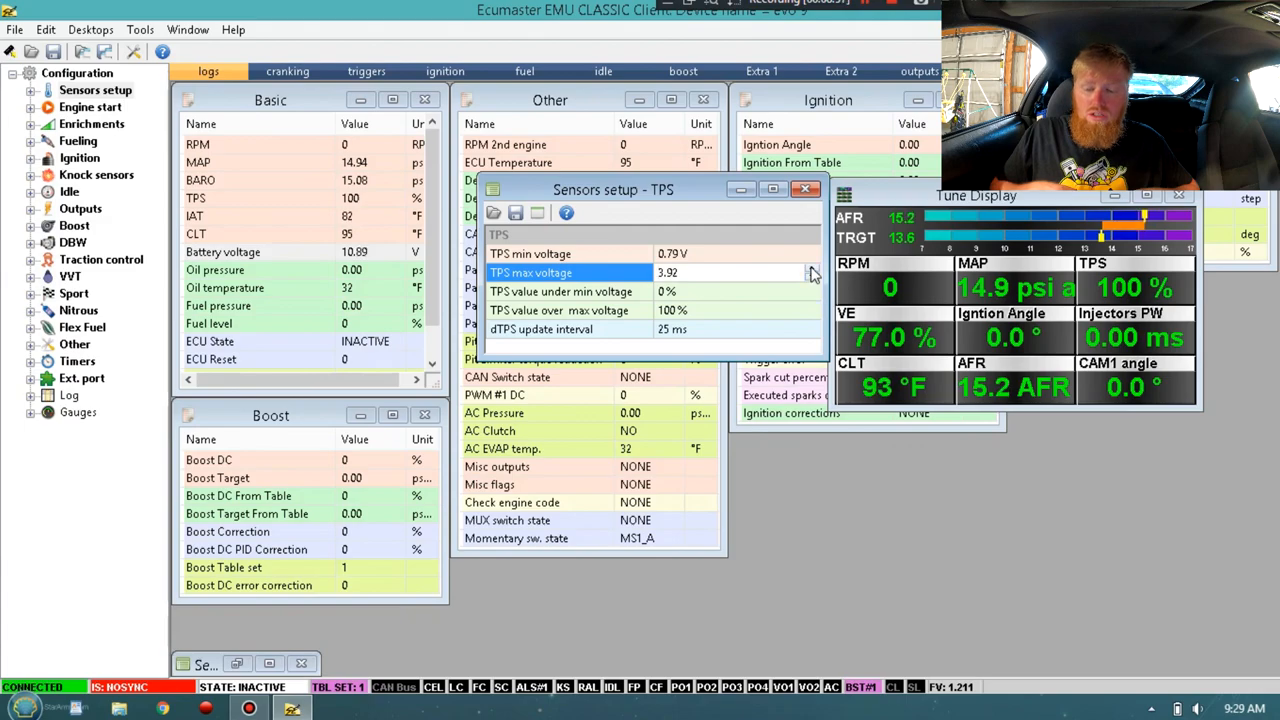
{"action": "left_click", "coordinate": [812, 268]}
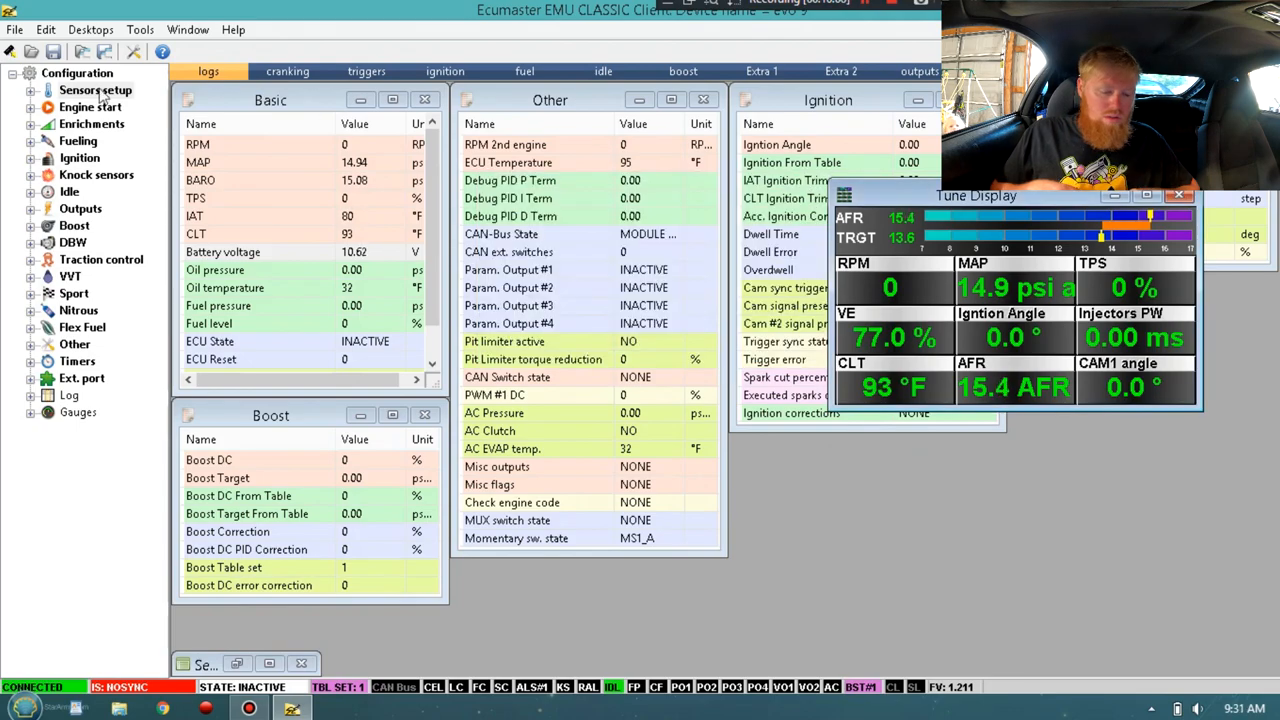
Step: Bring up the injectors wizard under Fueling, listing Siemens DEKA 578cc
{"action": "left_click", "coordinate": [96, 90]}
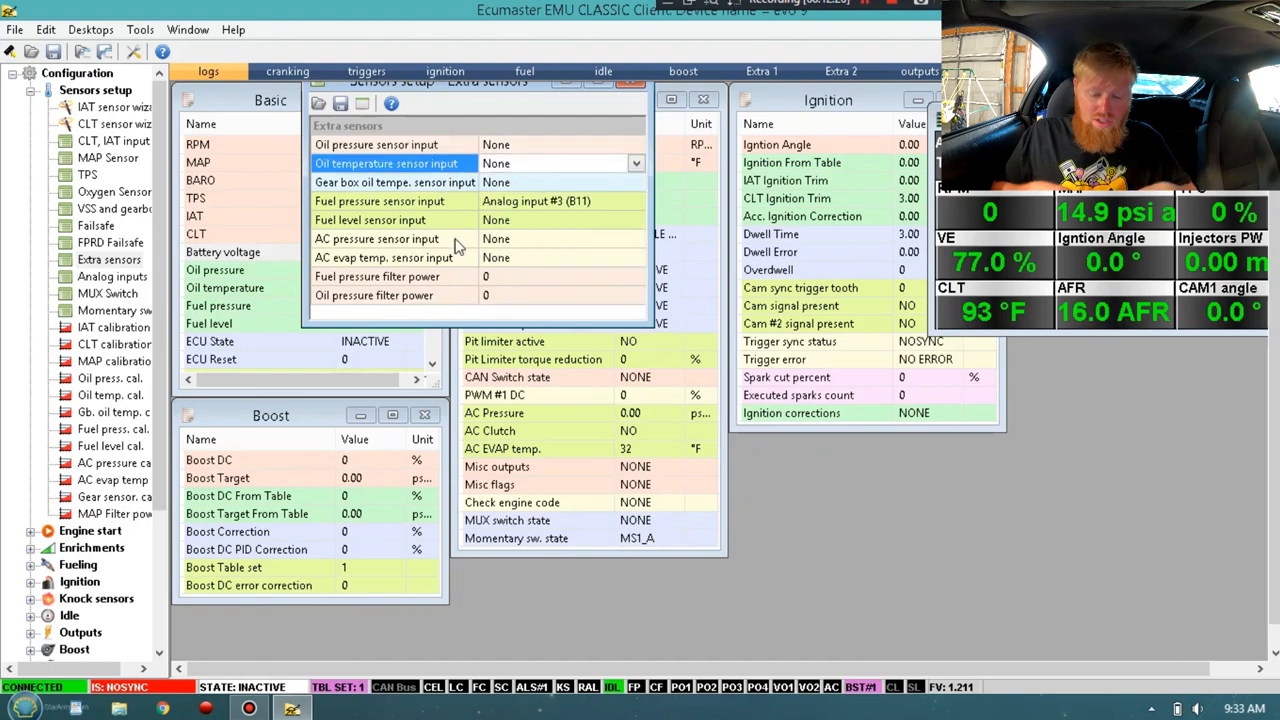
{"action": "left_click", "coordinate": [112, 158]}
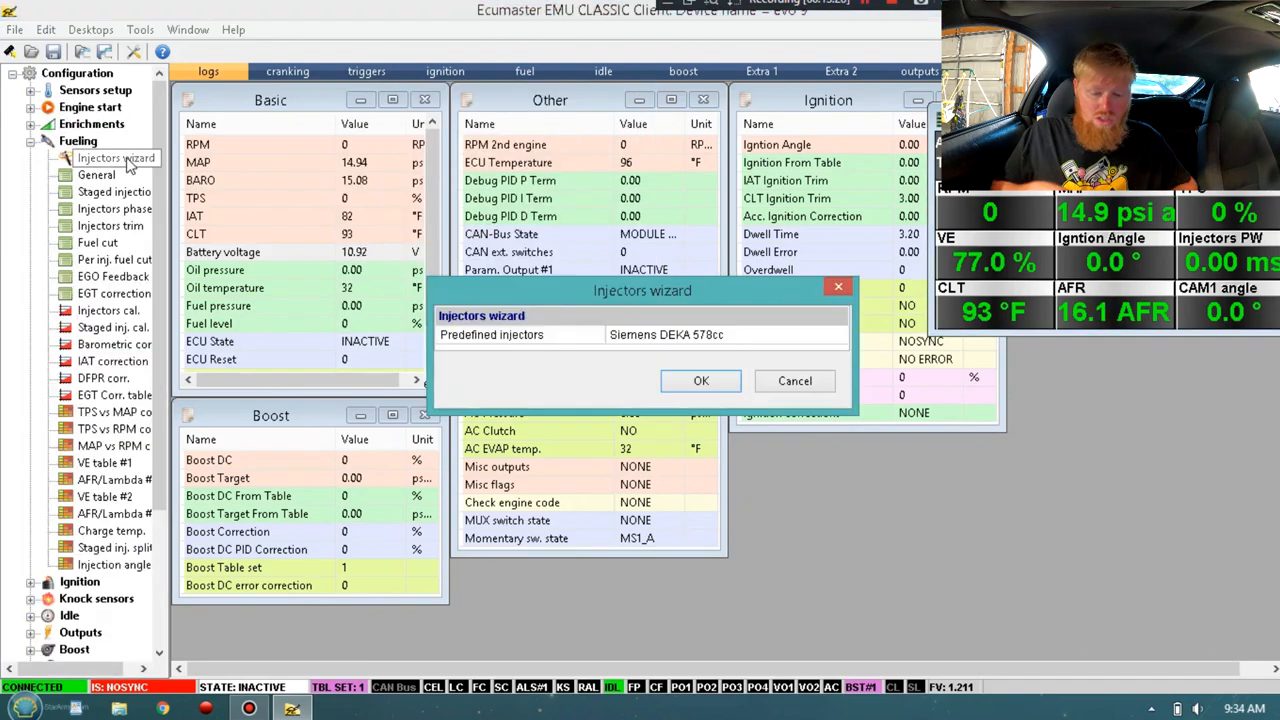
Step: Browse the predefined injectors (Bosch, Injector Dynamics, Deatschwerks) and reopen the wizard
{"action": "left_click", "coordinate": [838, 334]}
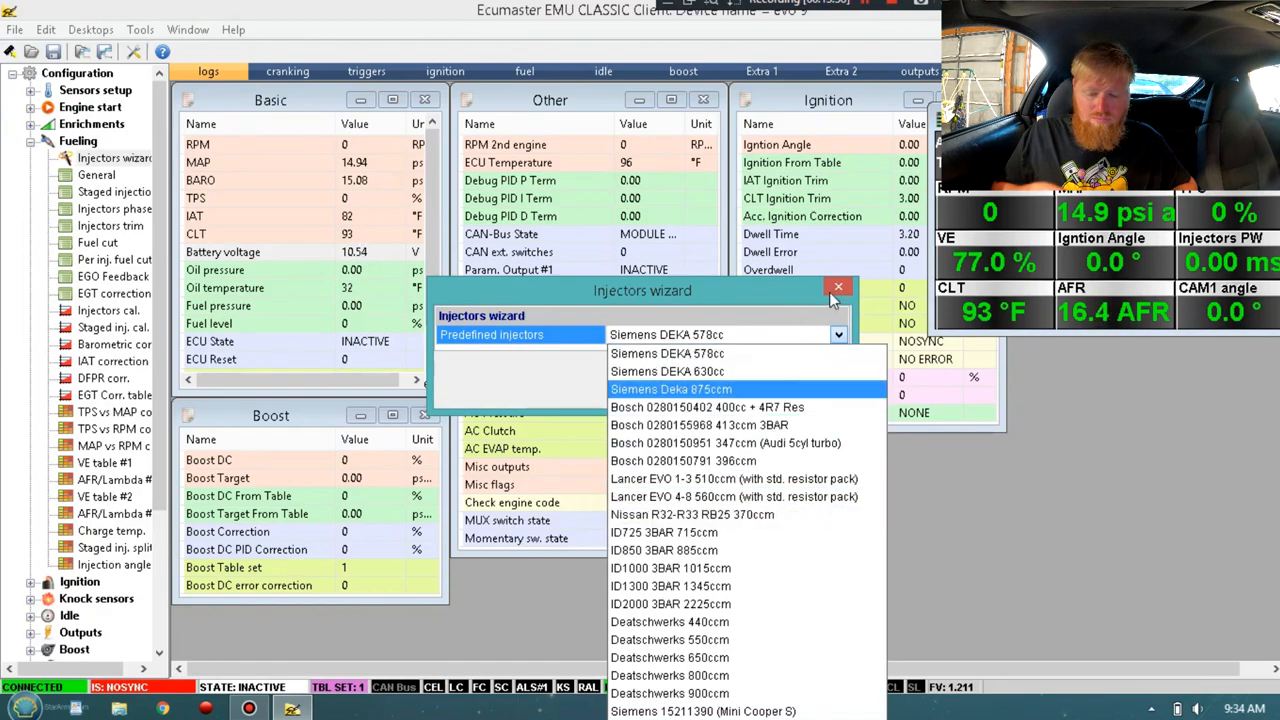
{"action": "left_click", "coordinate": [838, 288]}
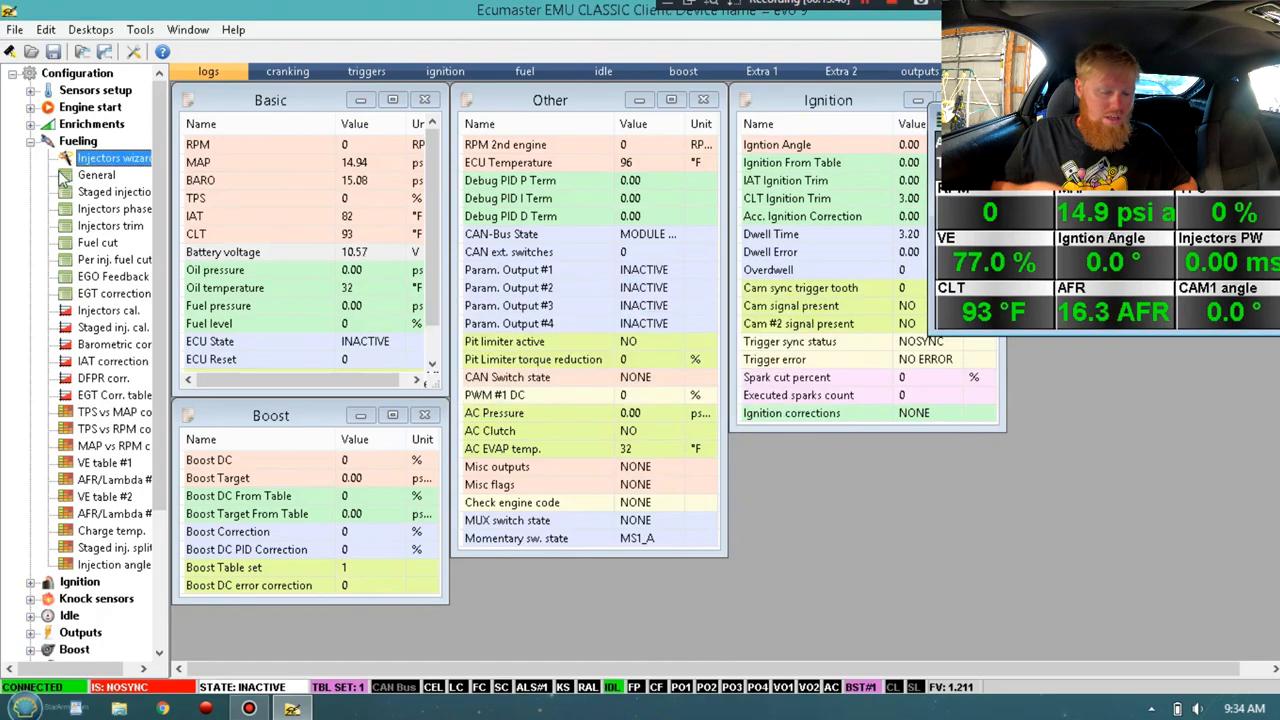
{"action": "left_click", "coordinate": [112, 158]}
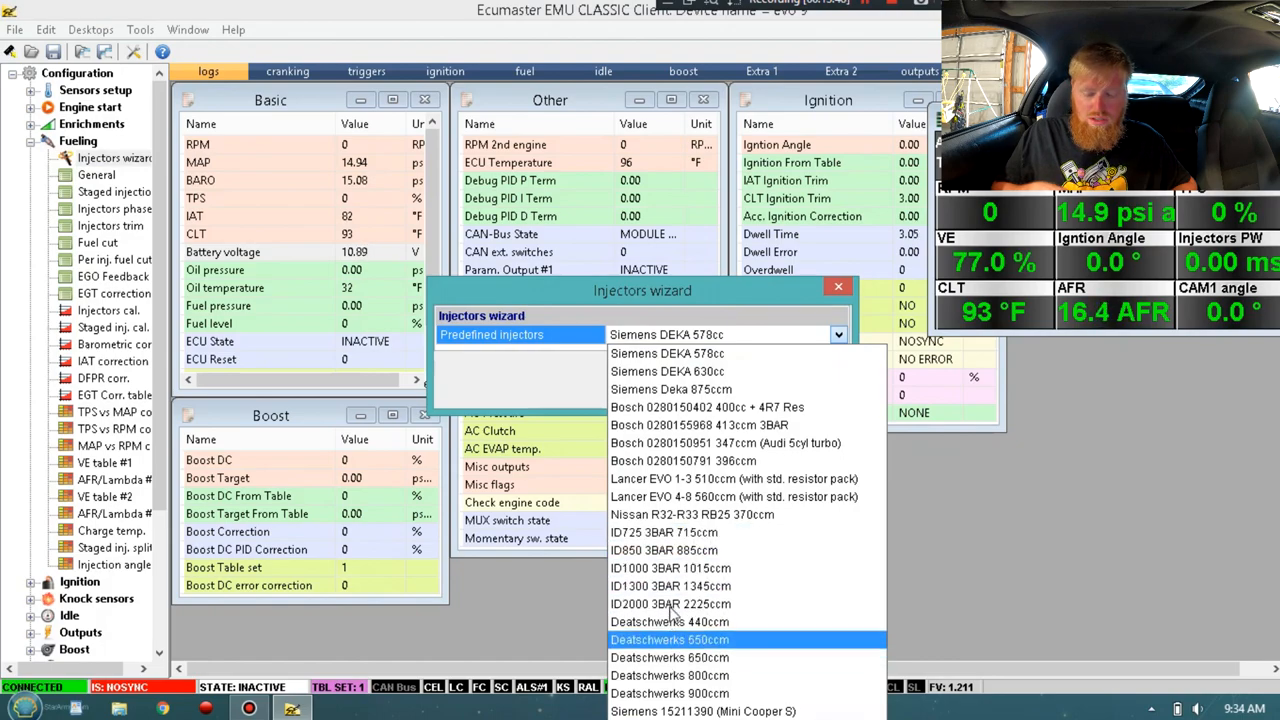
{"action": "mouse_move", "coordinate": [672, 604]}
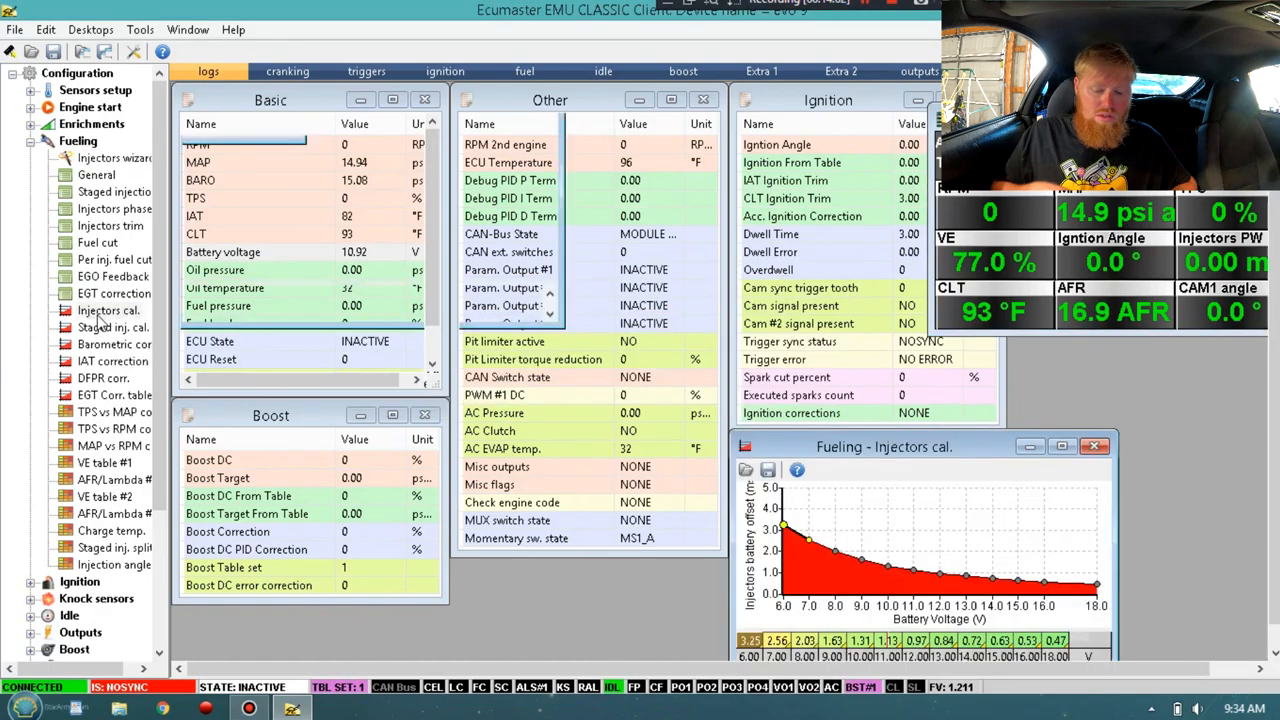
Step: Review fuel cut: 8100 RPM limit and the 47.9 psi above-pressure cut field
{"action": "left_click", "coordinate": [108, 310]}
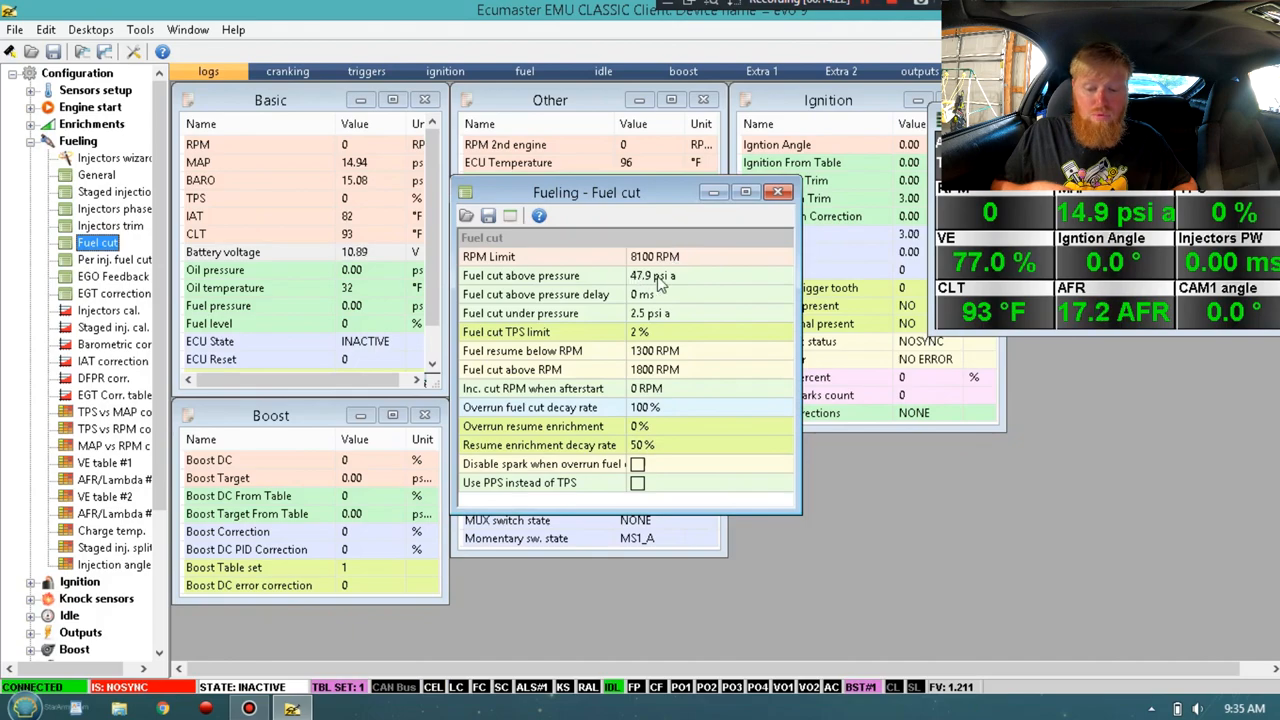
{"action": "left_click", "coordinate": [660, 276]}
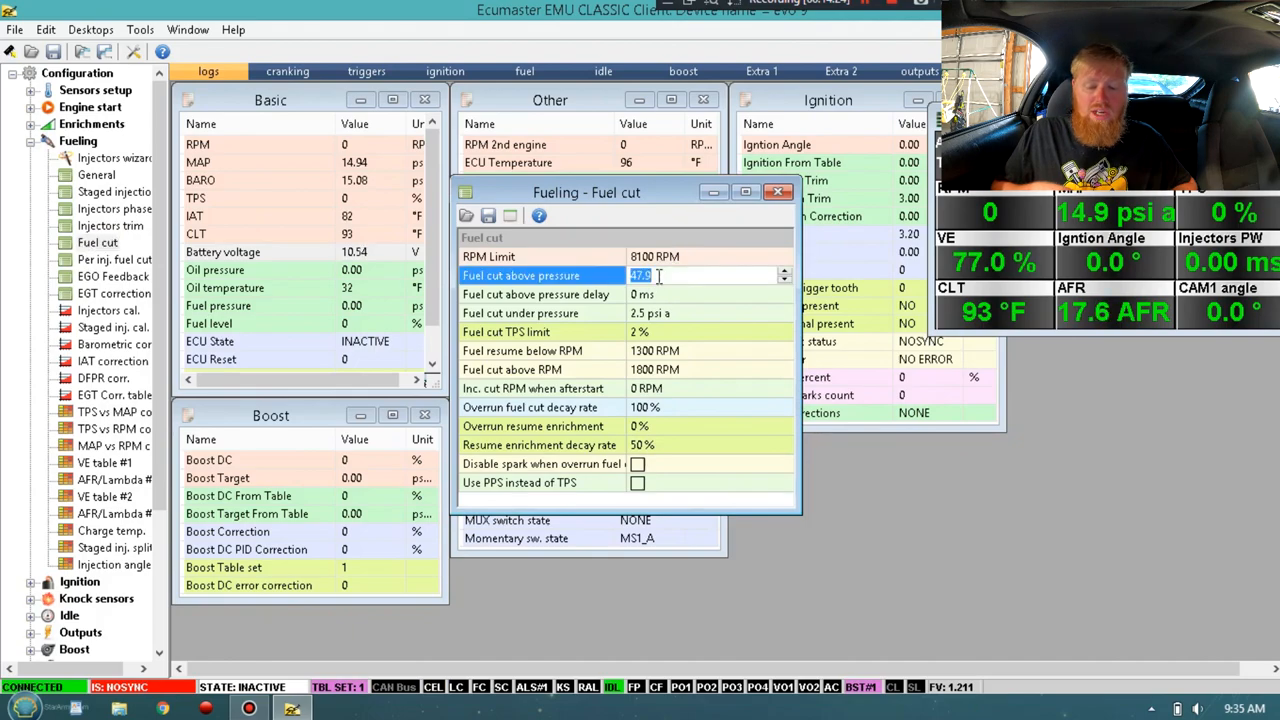